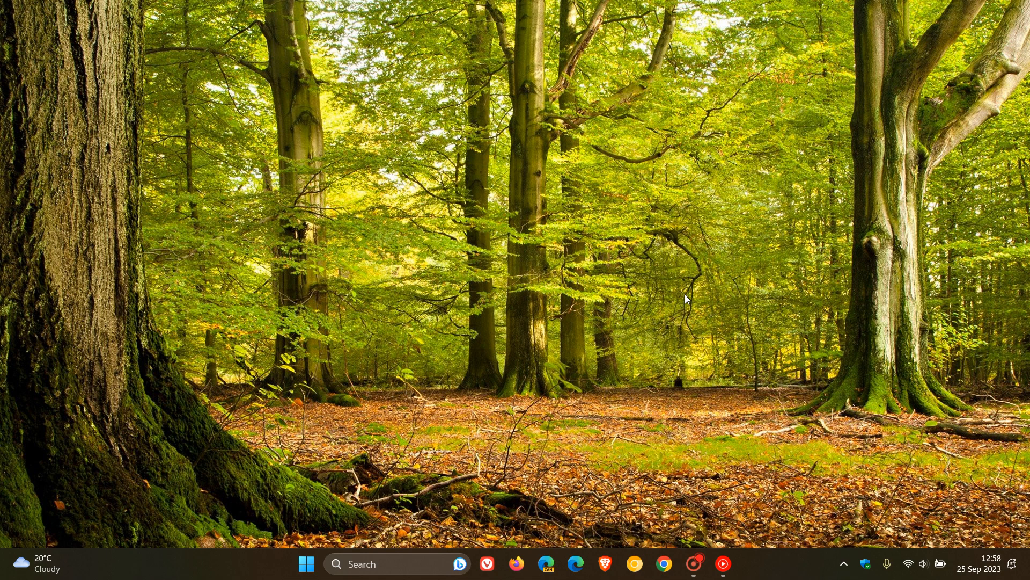
mouse_move(752, 384)
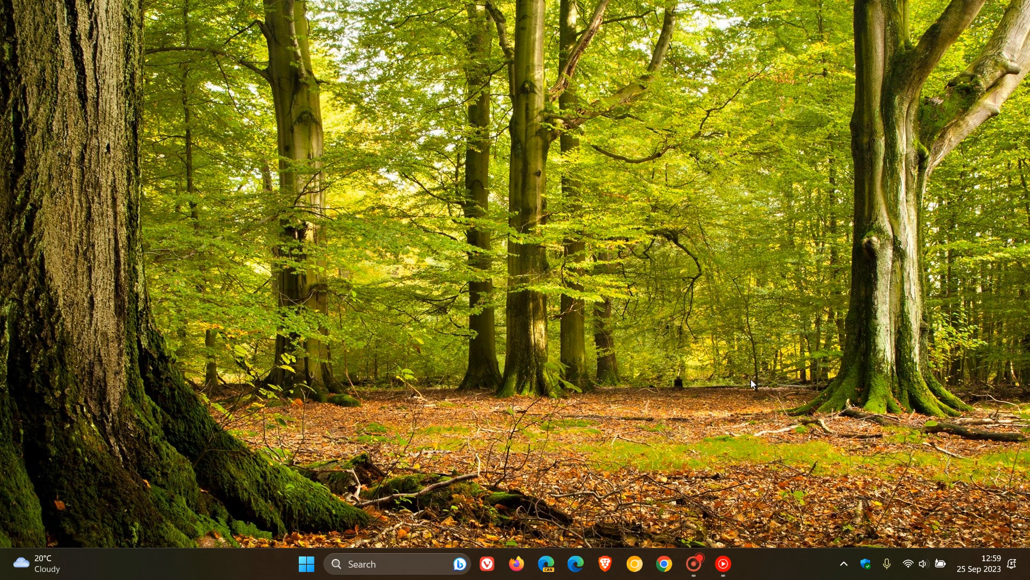
Step: Open the taskbar calendar flyout showing September 2023 with the 25th marked
click(978, 568)
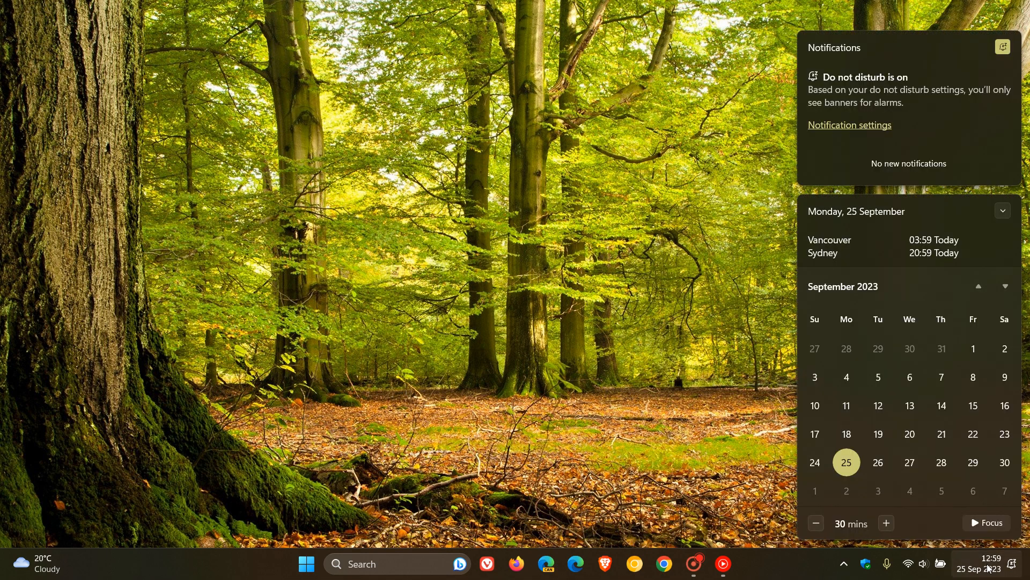
mouse_move(878, 462)
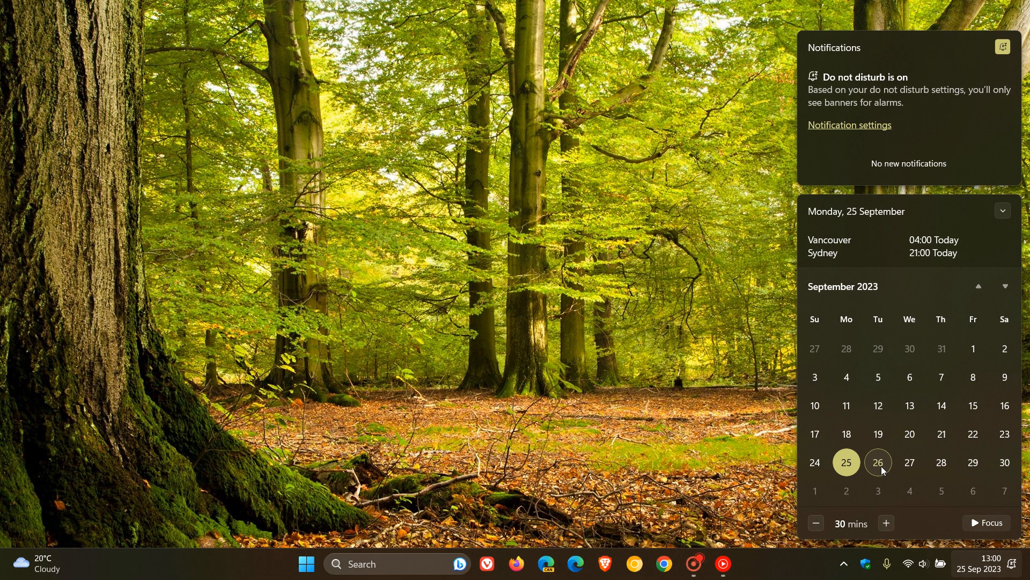
mouse_move(893, 474)
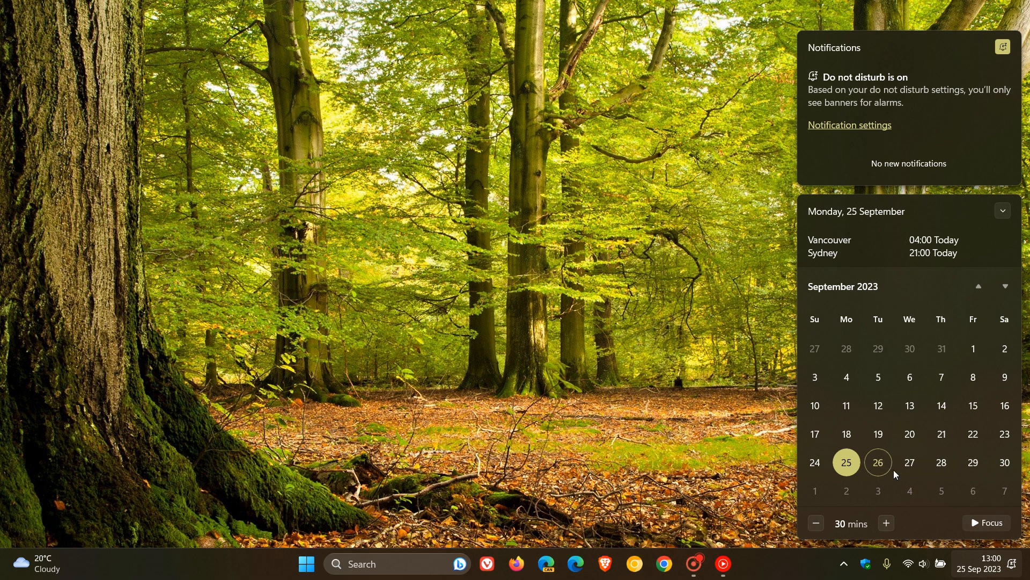
mouse_move(887, 475)
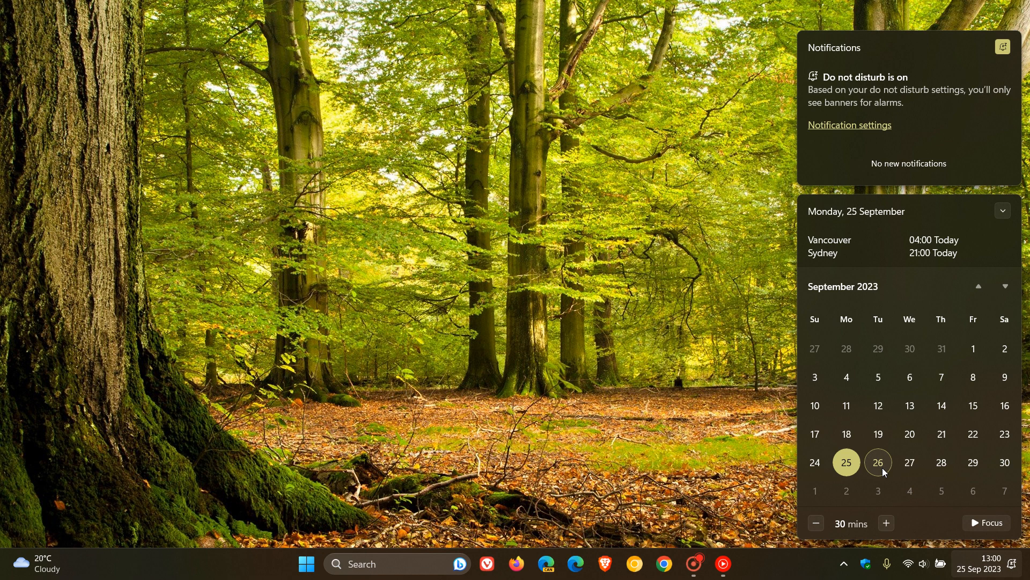
mouse_move(439, 422)
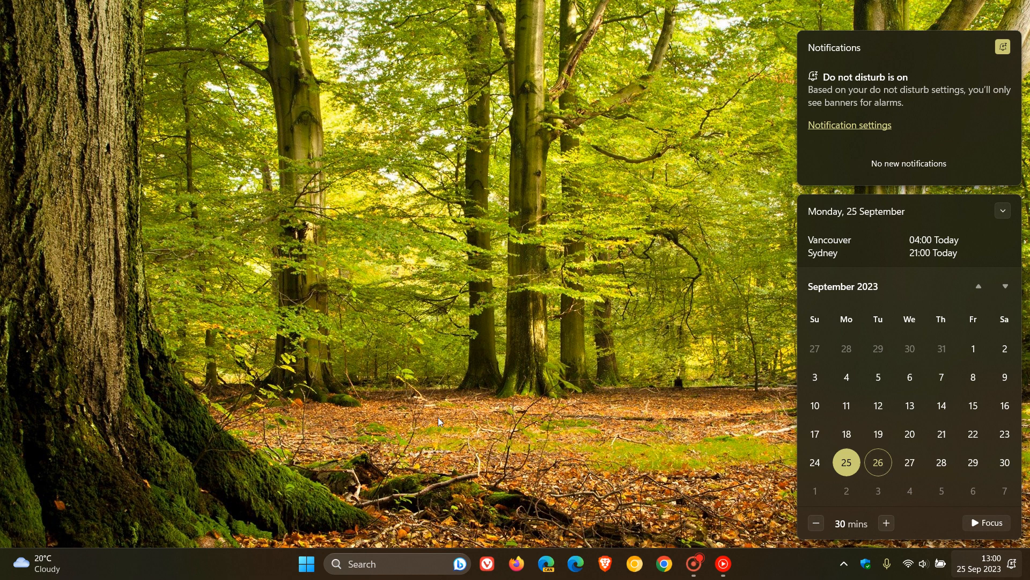
Step: Launch Settings from Start and go to the Windows Update page
click(305, 564)
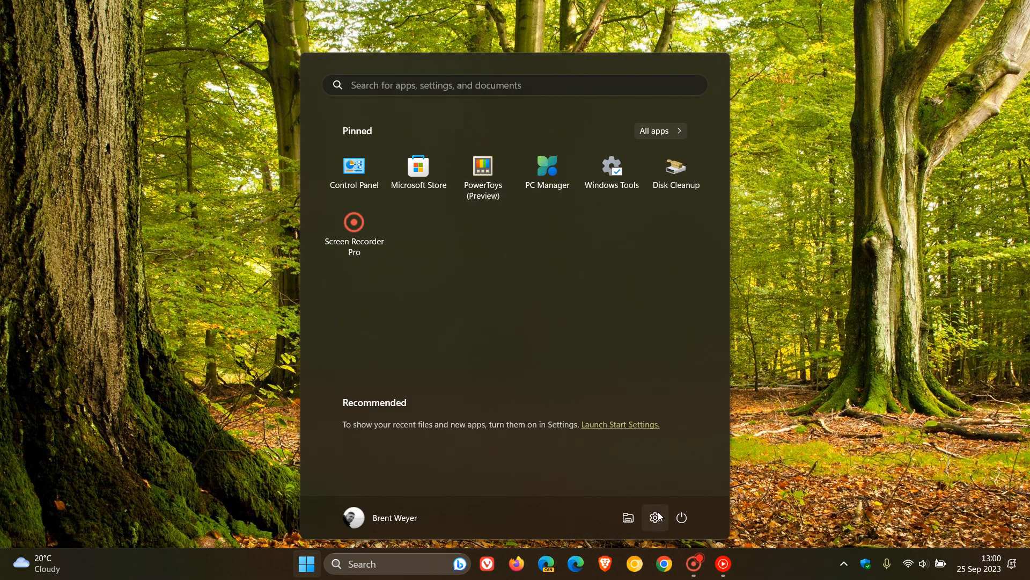
click(655, 518)
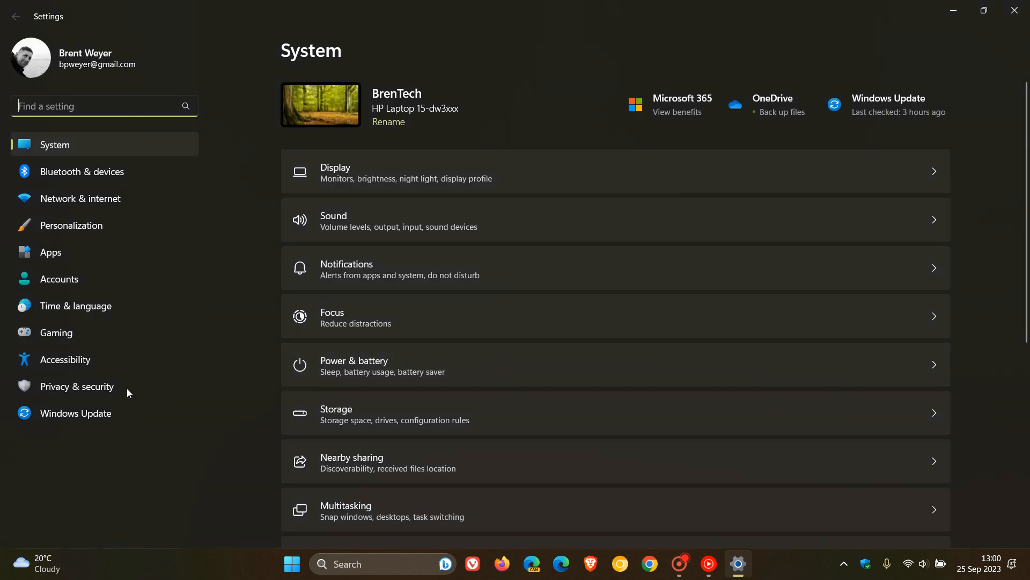
click(75, 413)
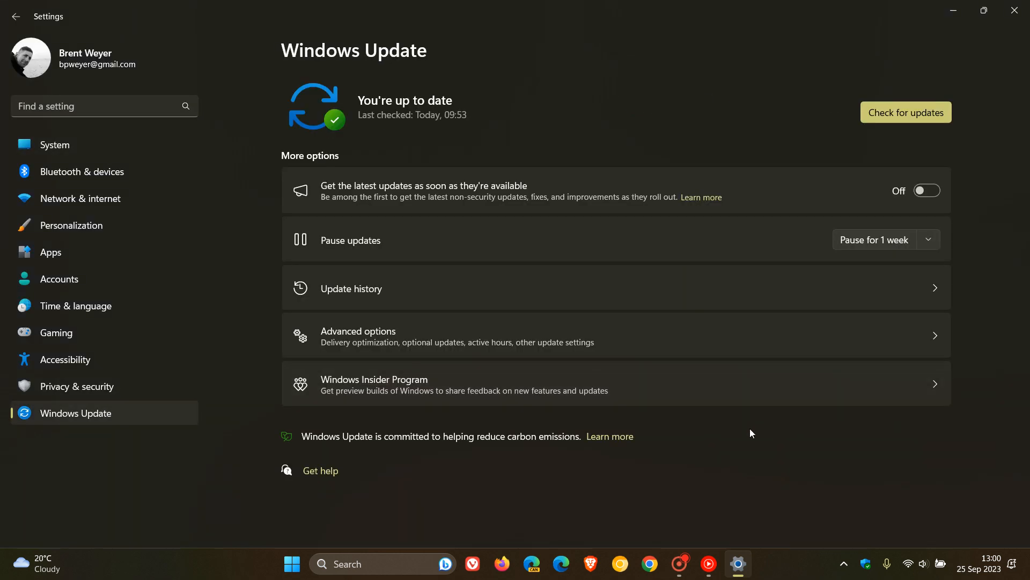
mouse_move(438, 184)
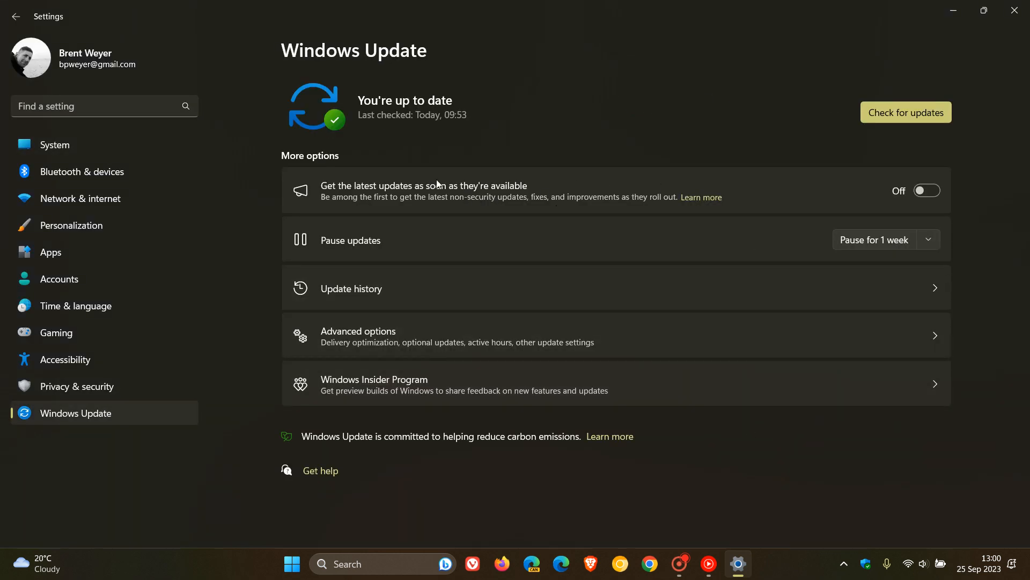
mouse_move(926, 190)
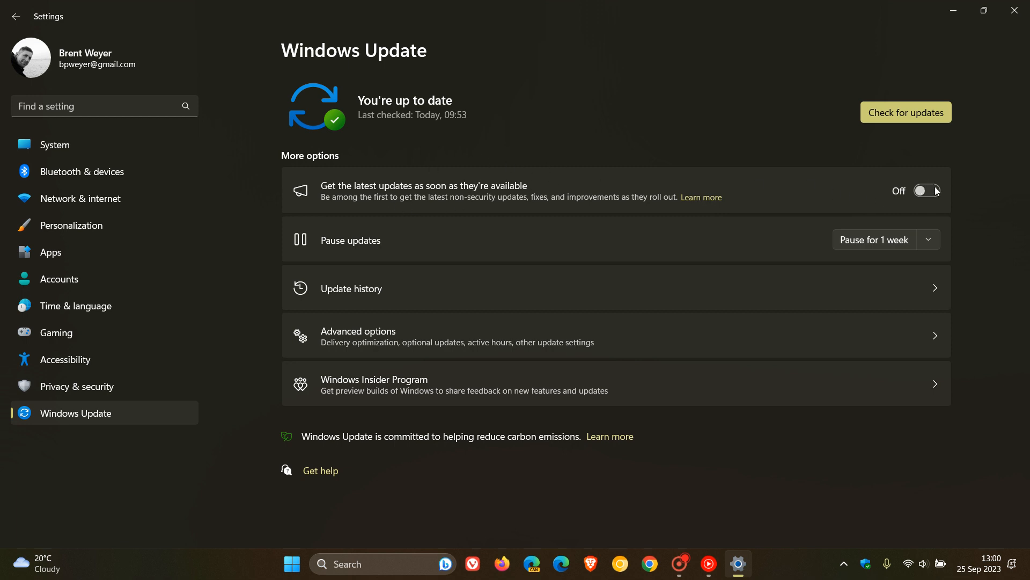
Step: Switch 'Get the latest updates as soon as they're available' on, off, then on again
click(926, 190)
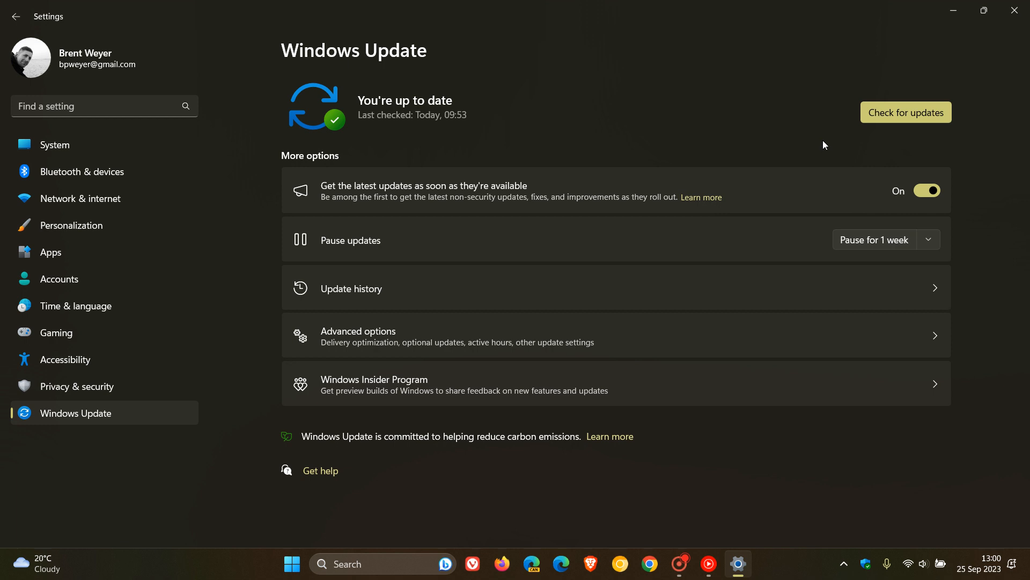
click(926, 191)
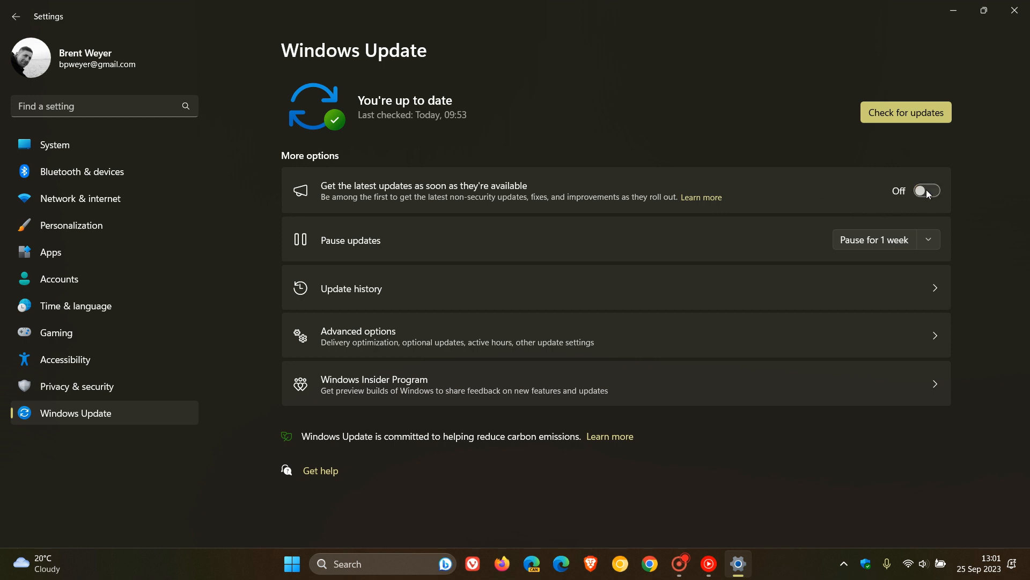
mouse_move(837, 160)
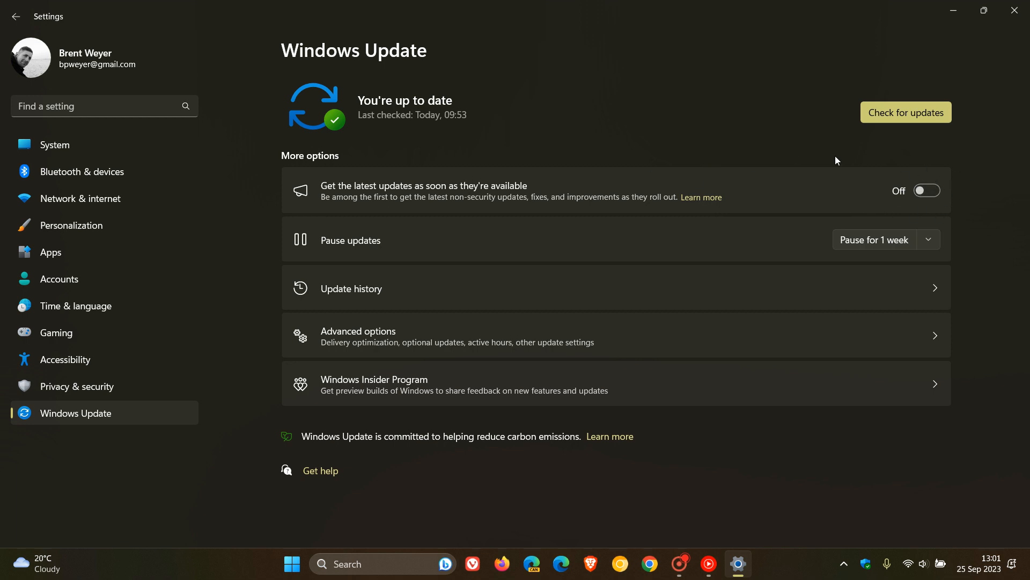
mouse_move(870, 175)
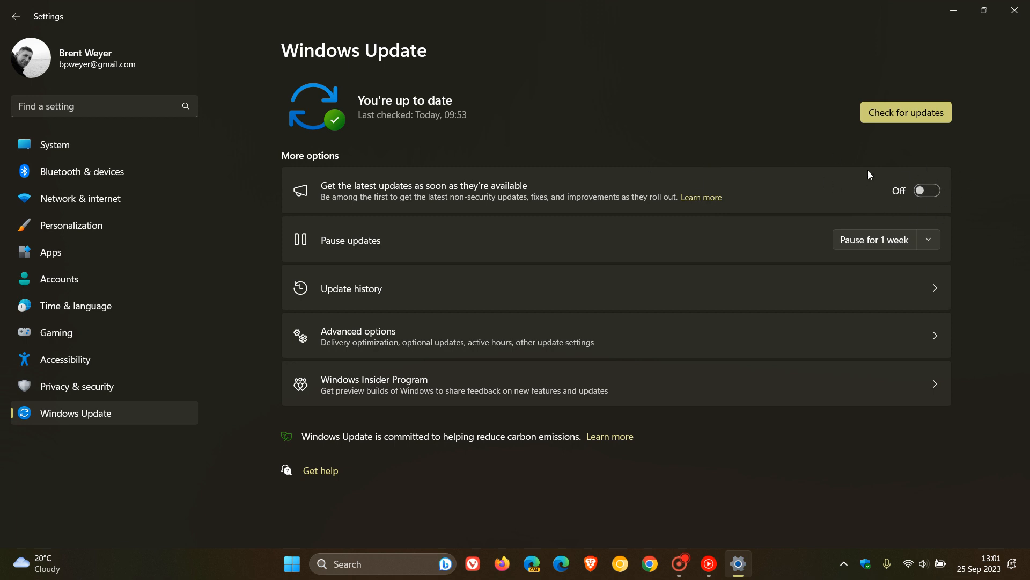
mouse_move(808, 200)
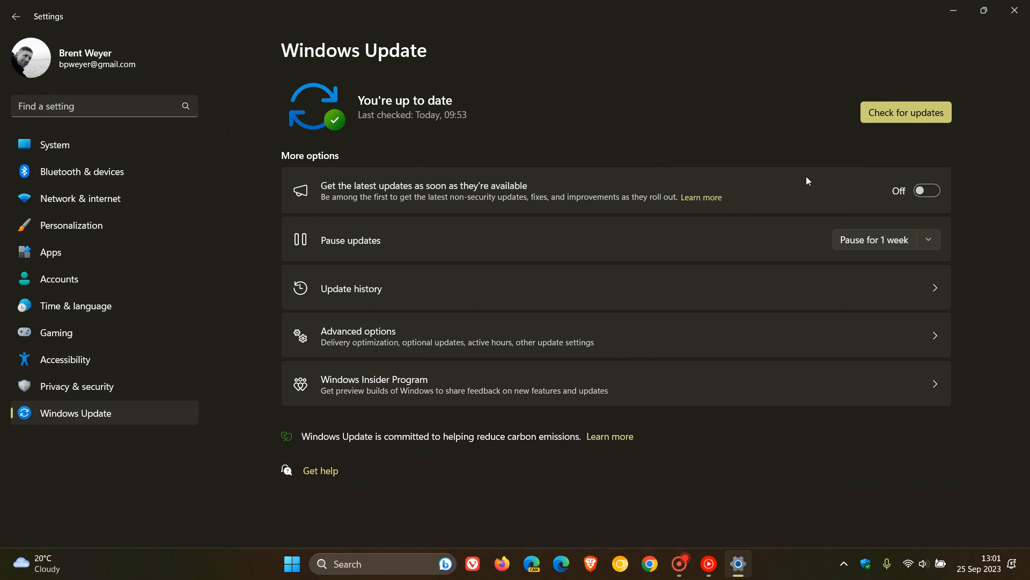
mouse_move(793, 189)
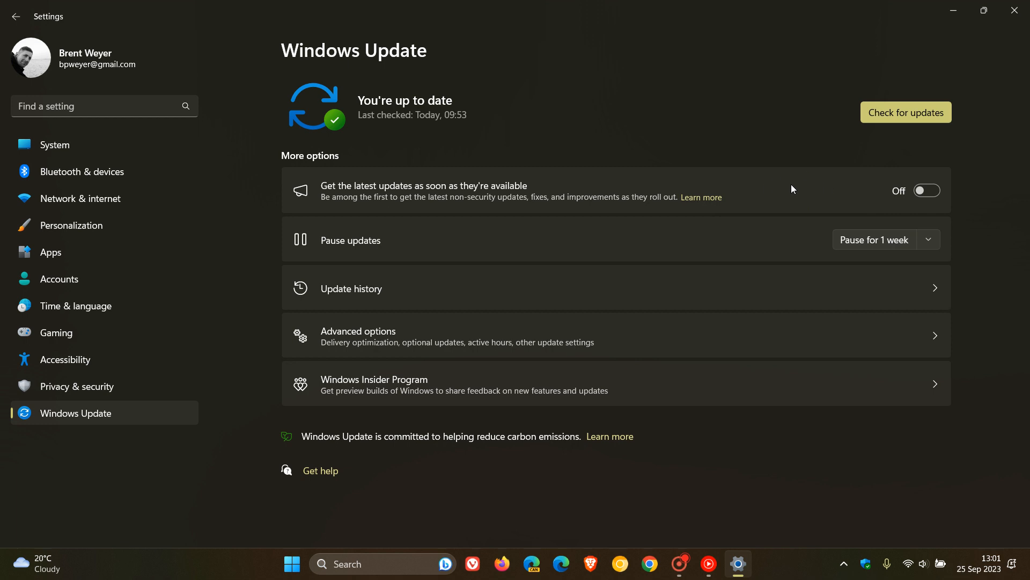
click(925, 190)
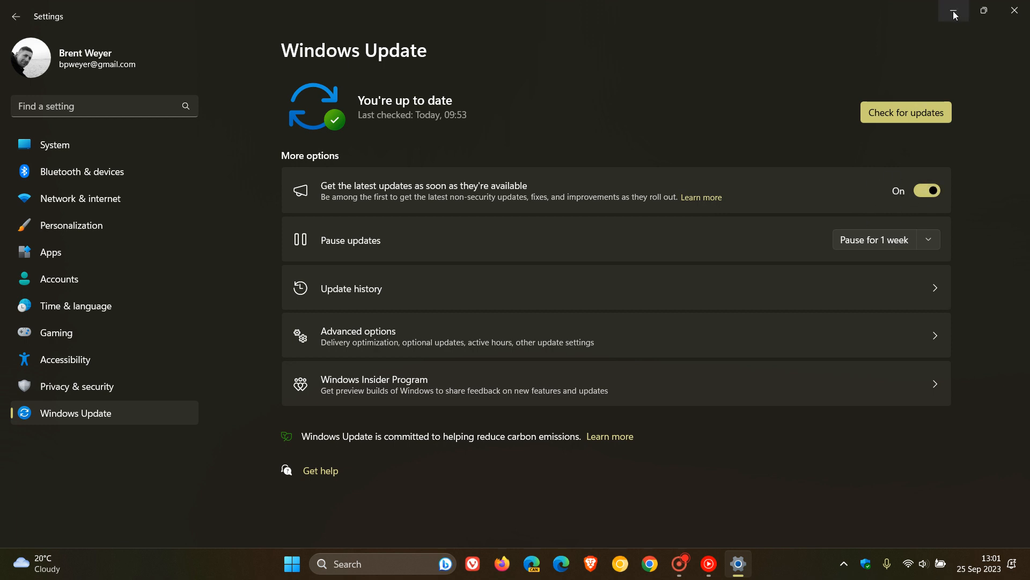
Step: Minimize Settings and page the calendar flyout ahead to October 2023
click(954, 12)
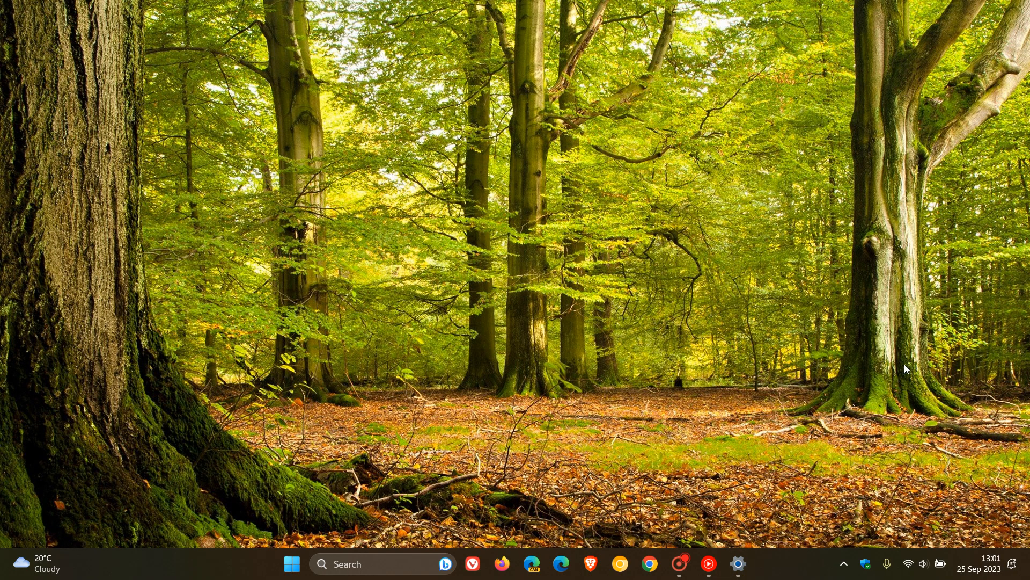
click(979, 568)
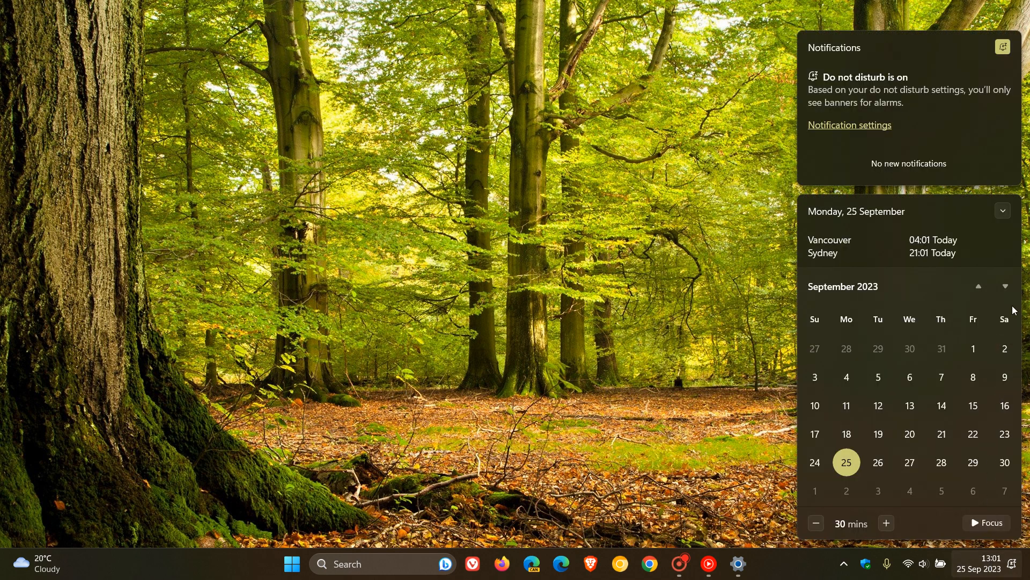
click(1005, 286)
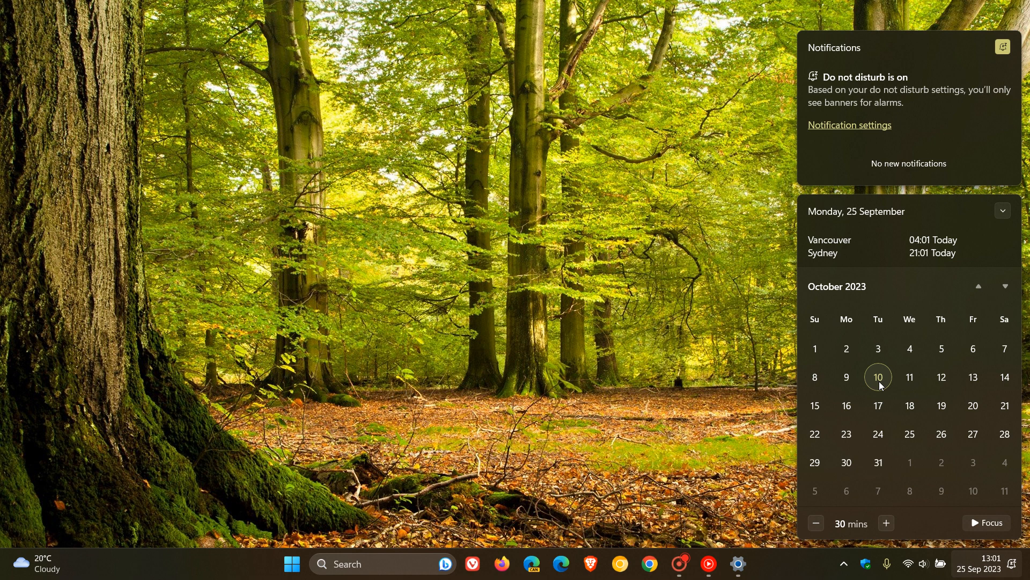
mouse_move(888, 381)
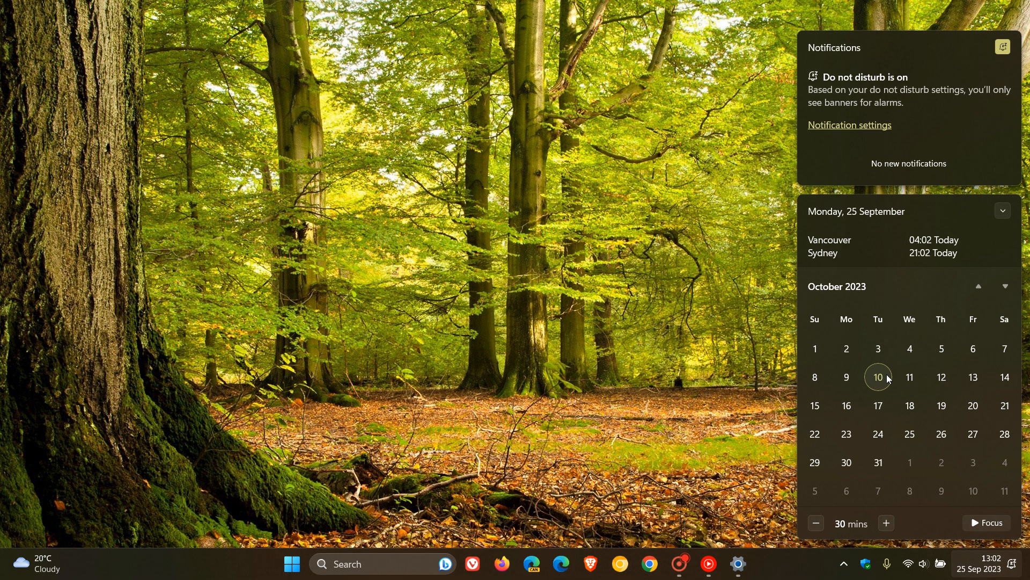
mouse_move(733, 531)
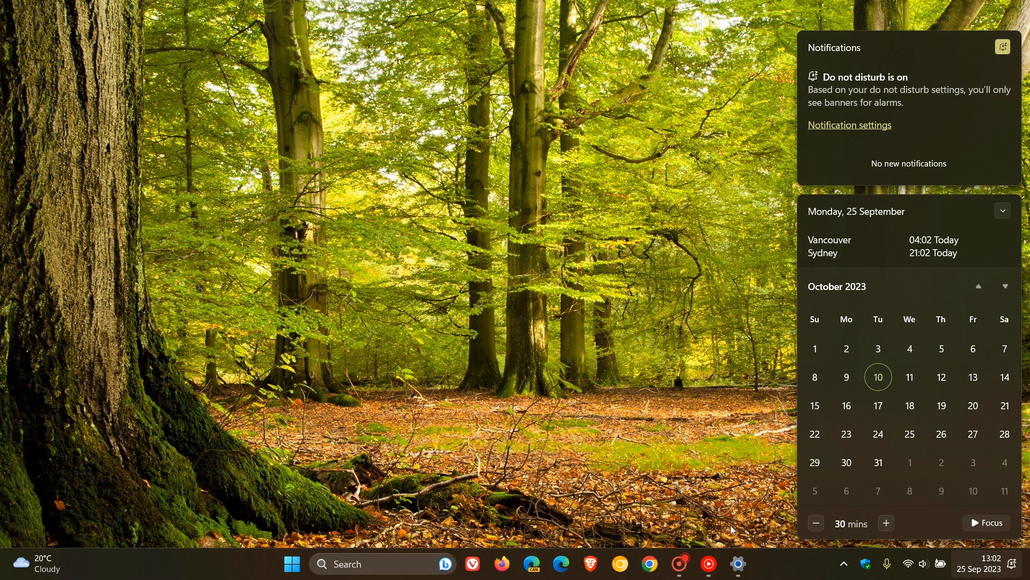
Step: Restore and re-minimize Windows Update, then step the calendar to October and back to September
click(737, 563)
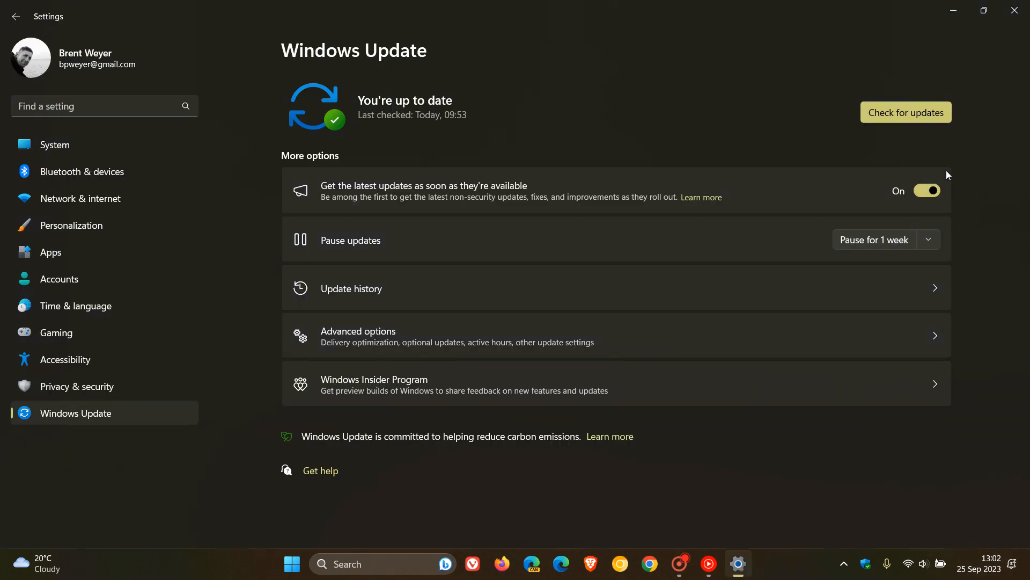
mouse_move(984, 10)
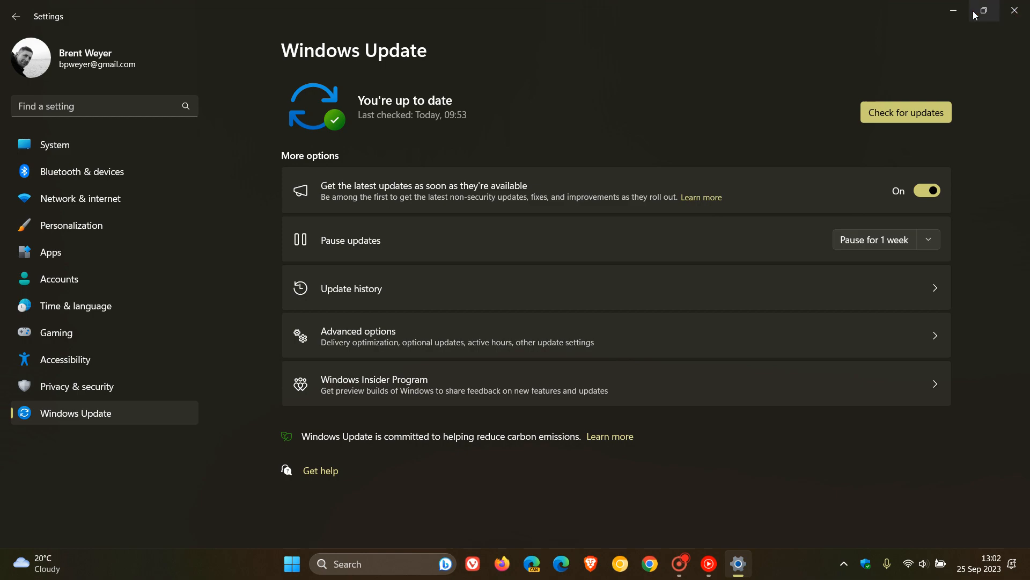
click(984, 12)
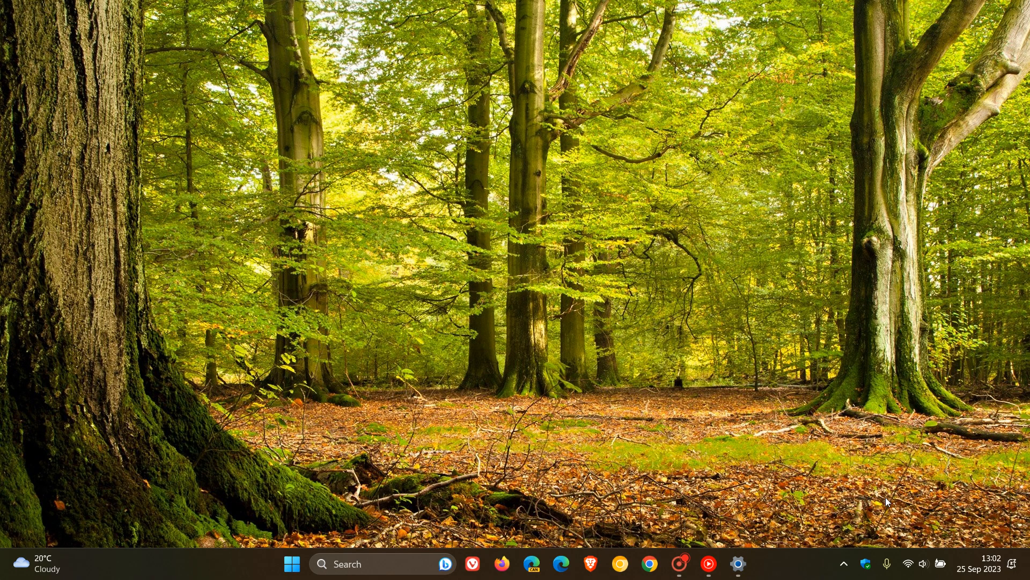
click(979, 568)
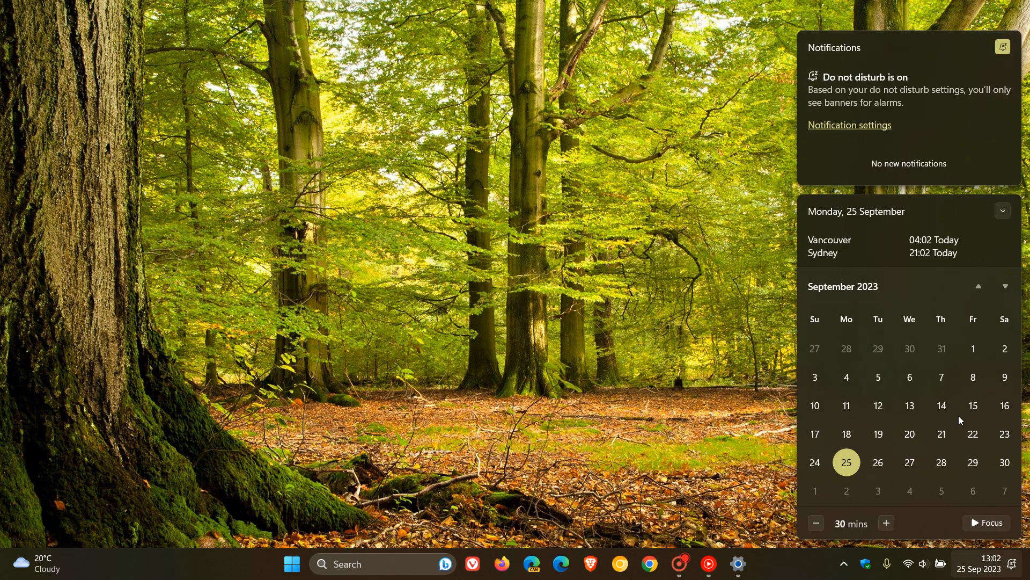
click(1004, 286)
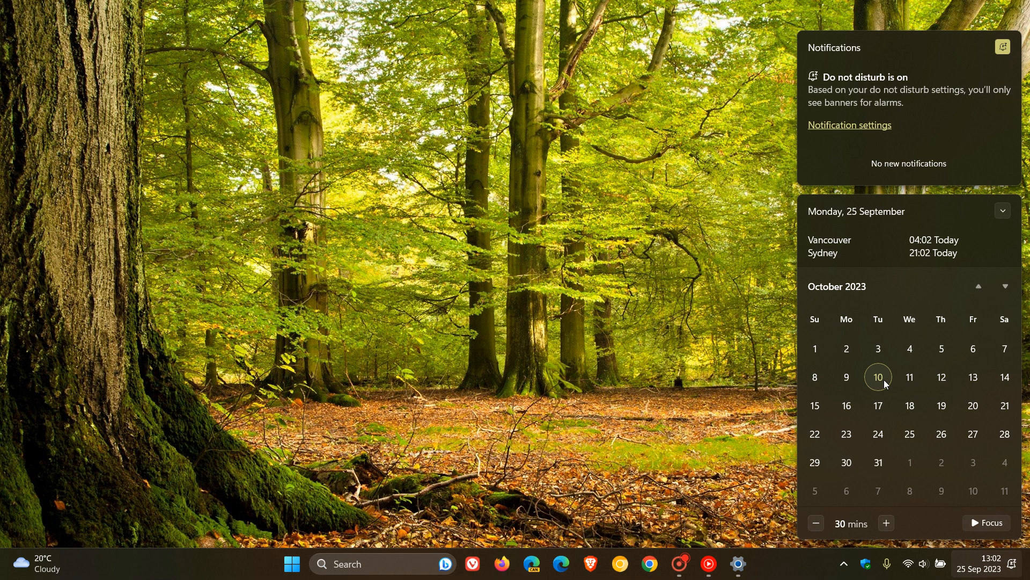
mouse_move(919, 354)
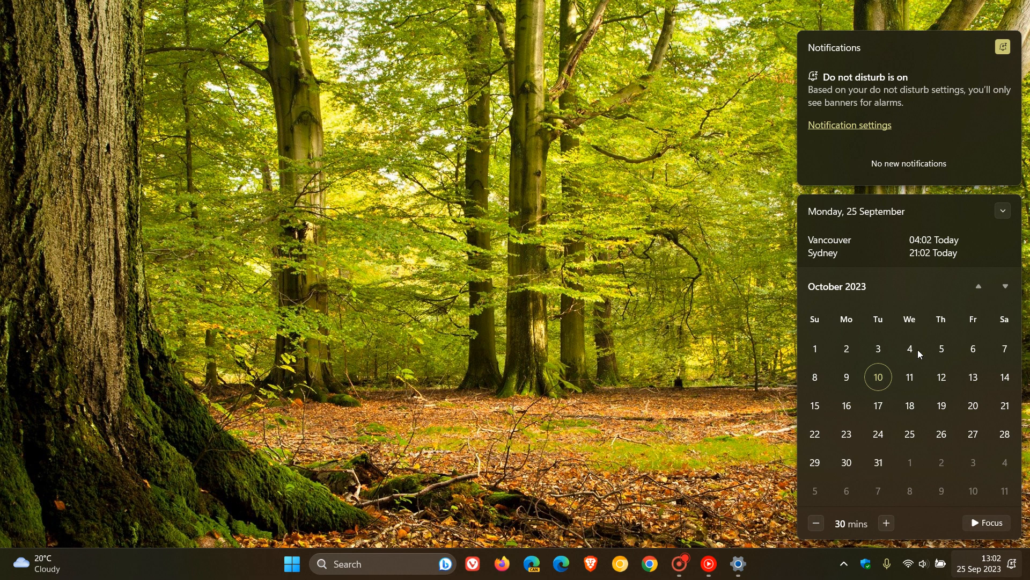
click(978, 286)
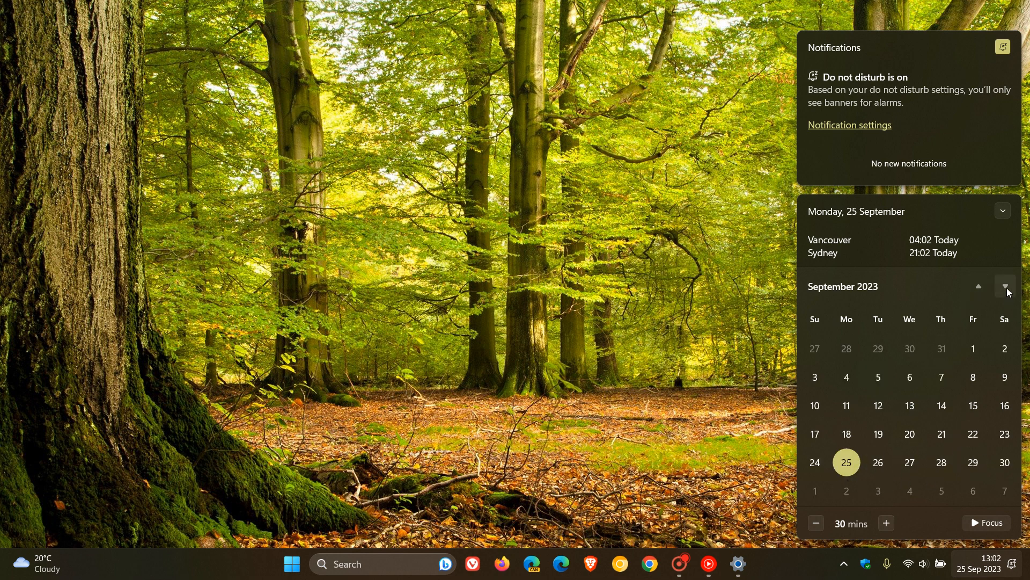
Step: Advance the calendar from September through October to November 2023
click(1005, 286)
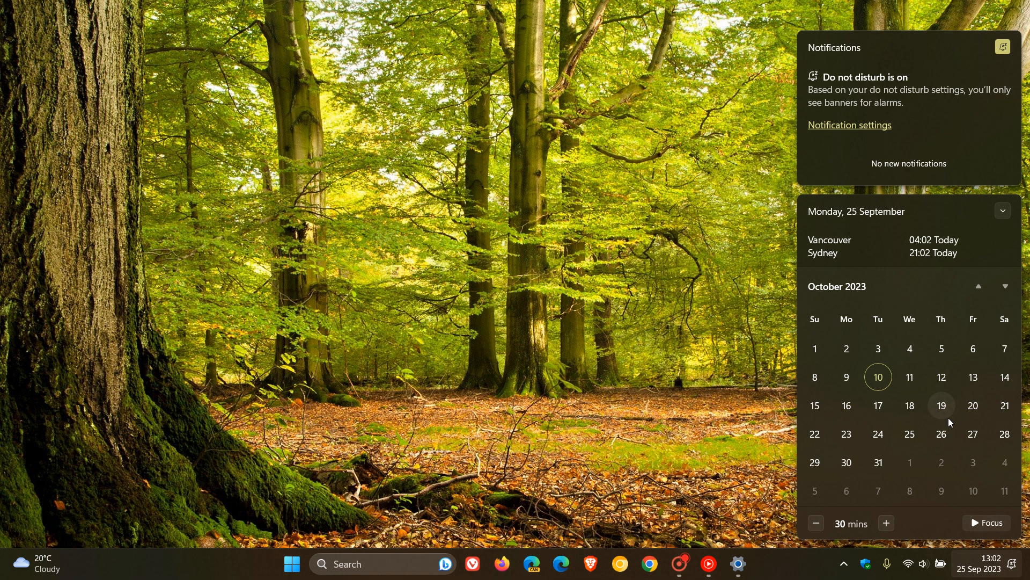
mouse_move(940, 433)
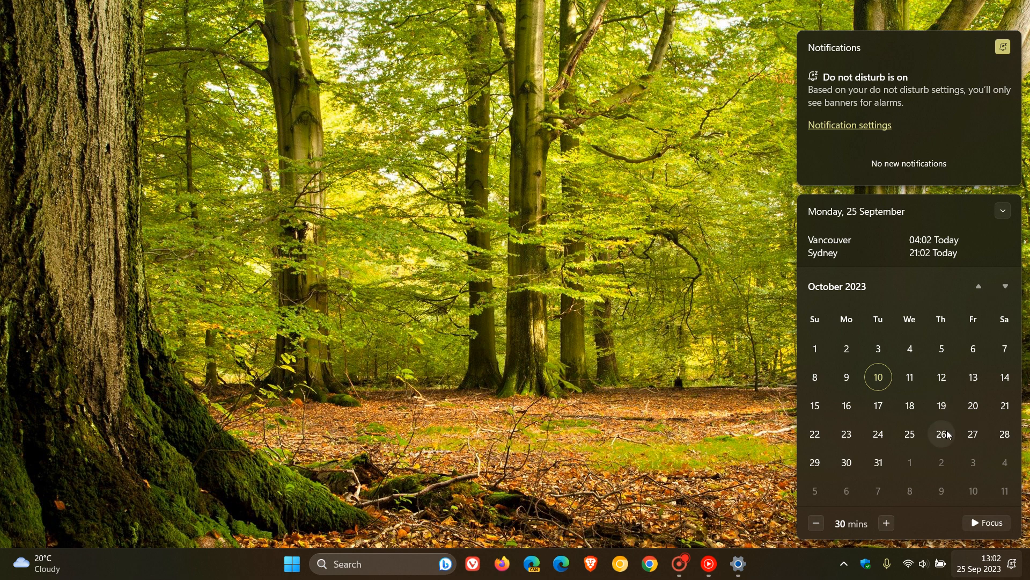
mouse_move(878, 434)
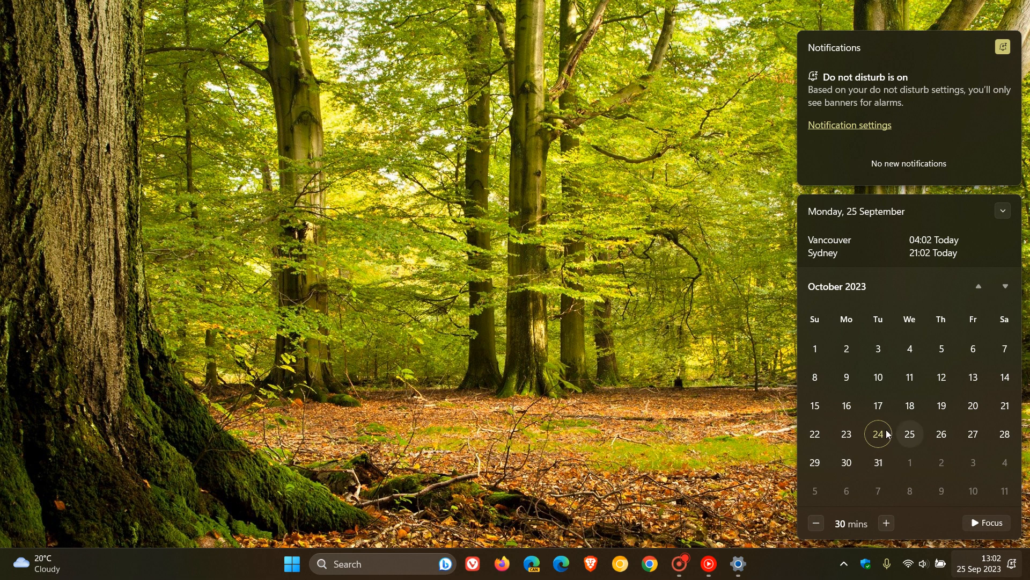
mouse_move(878, 433)
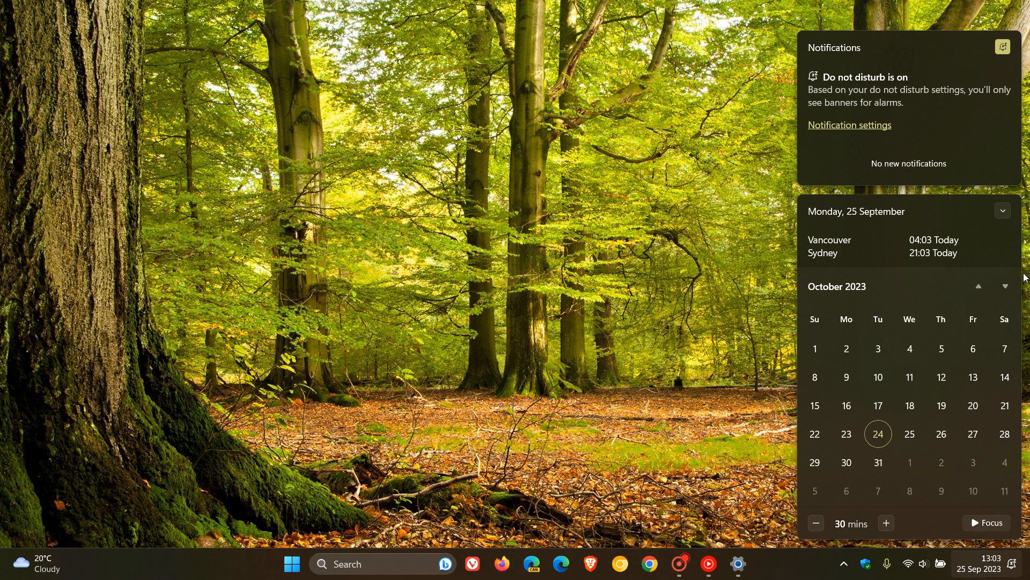
click(1004, 286)
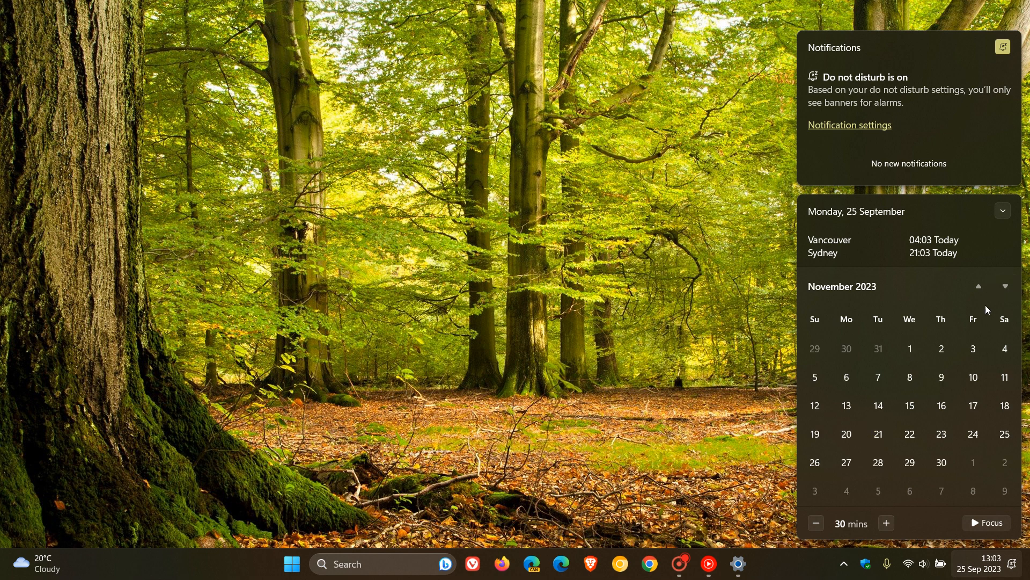
mouse_move(878, 405)
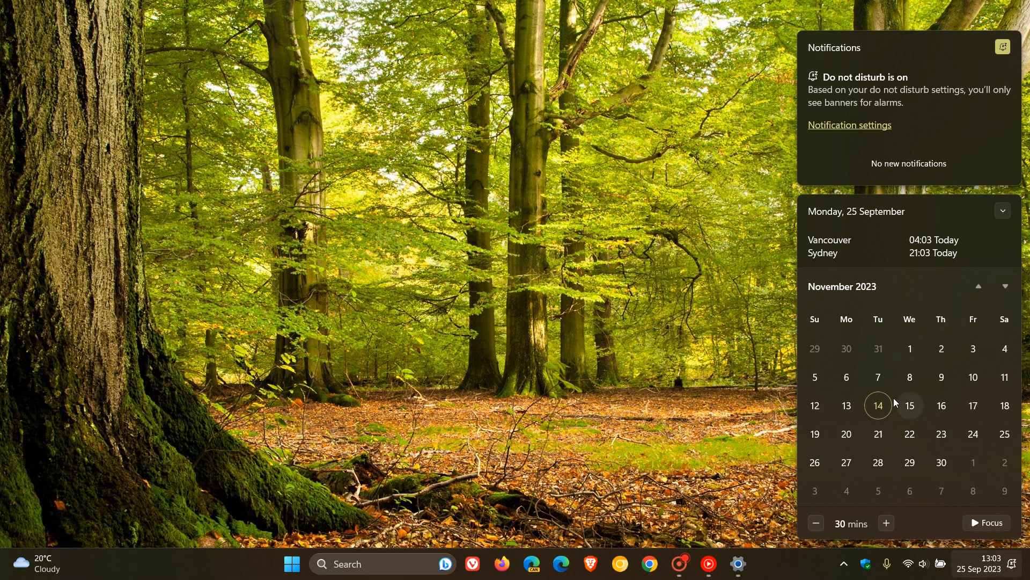
mouse_move(884, 413)
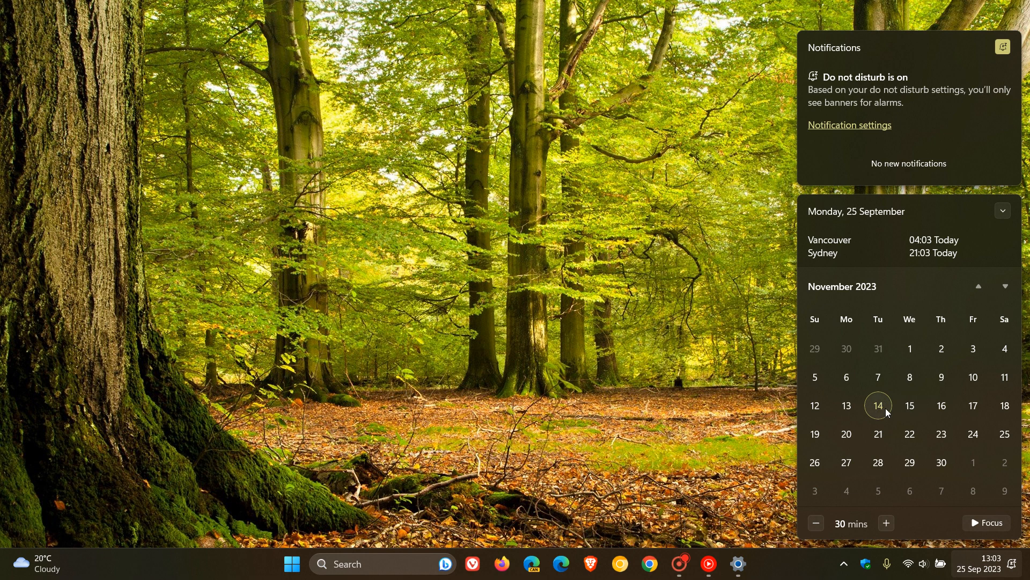